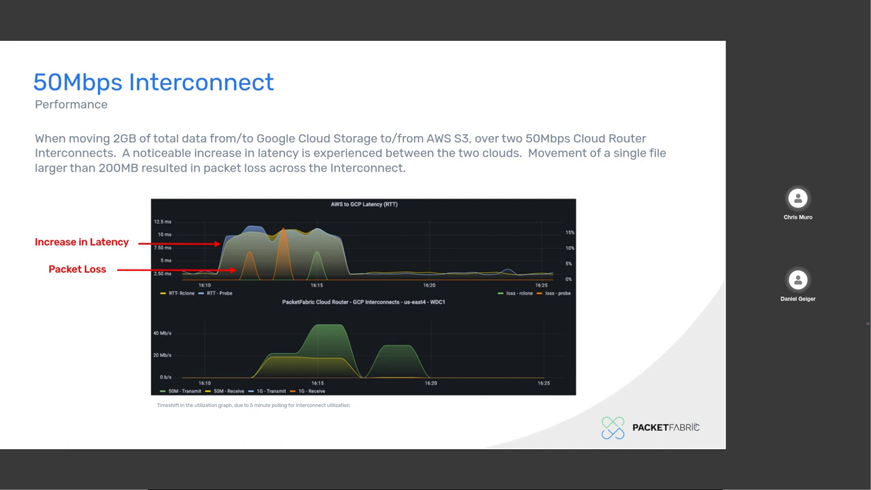
# Advance the slides to the Show and Tell slide listing the TIG stack components
pyautogui.press('Right')
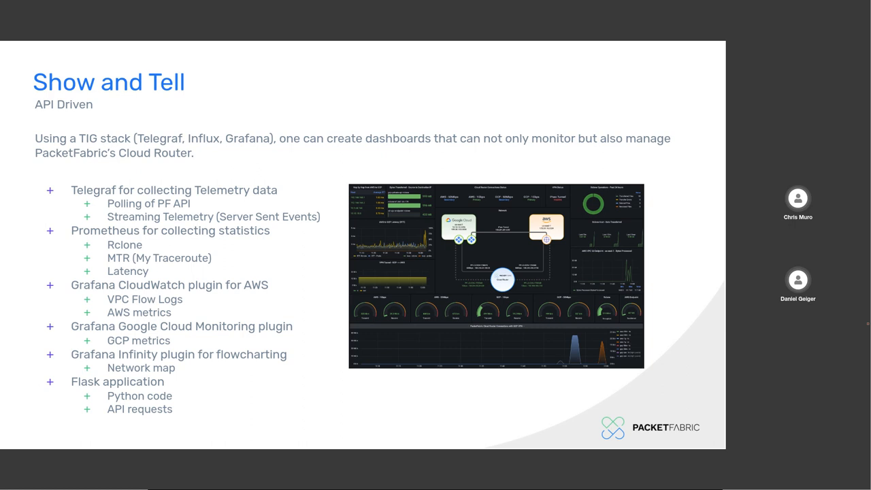
# Switch to the Grafana tab showing the Show and Tell cloud router dashboard
pyautogui.click(161, 8)
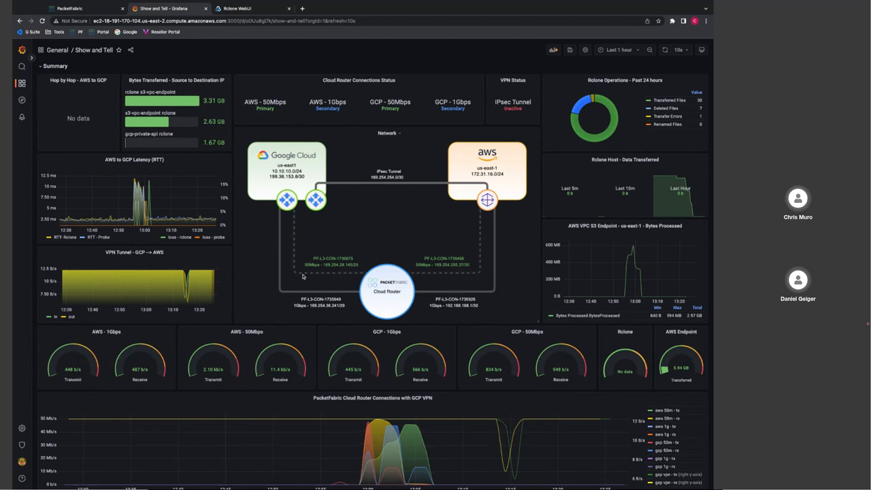
pyautogui.moveTo(446, 272)
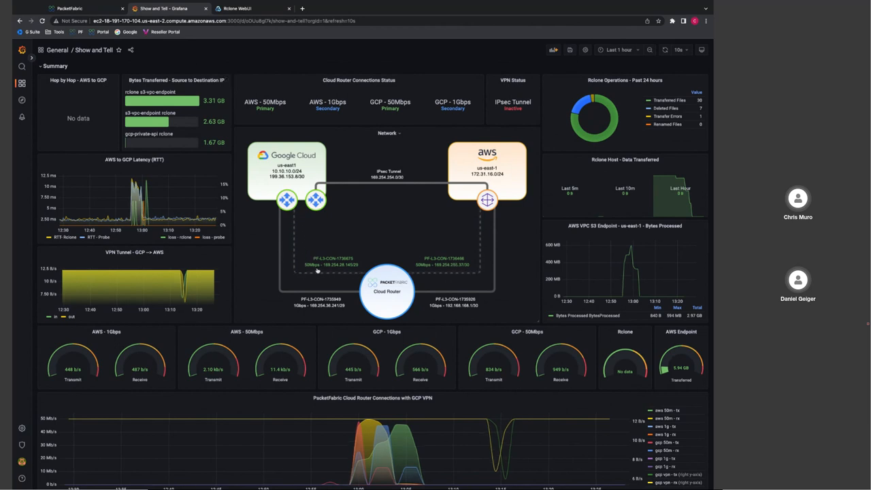
pyautogui.moveTo(302, 245)
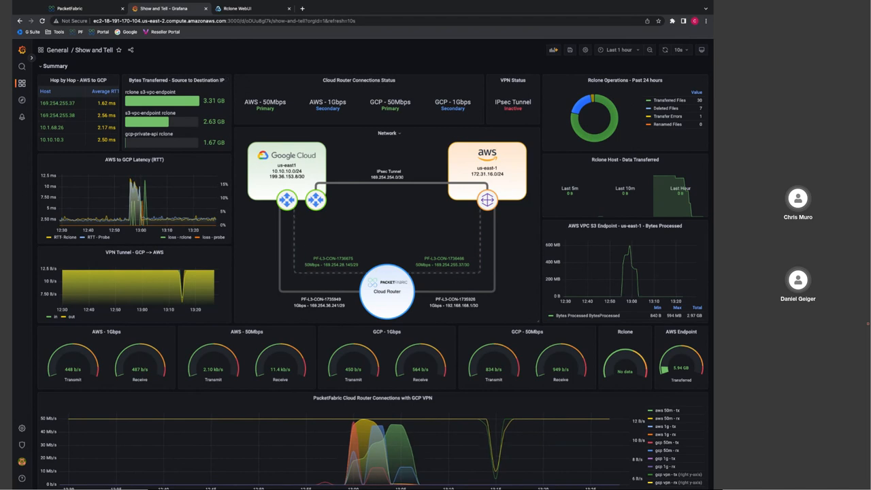
pyautogui.moveTo(337, 273)
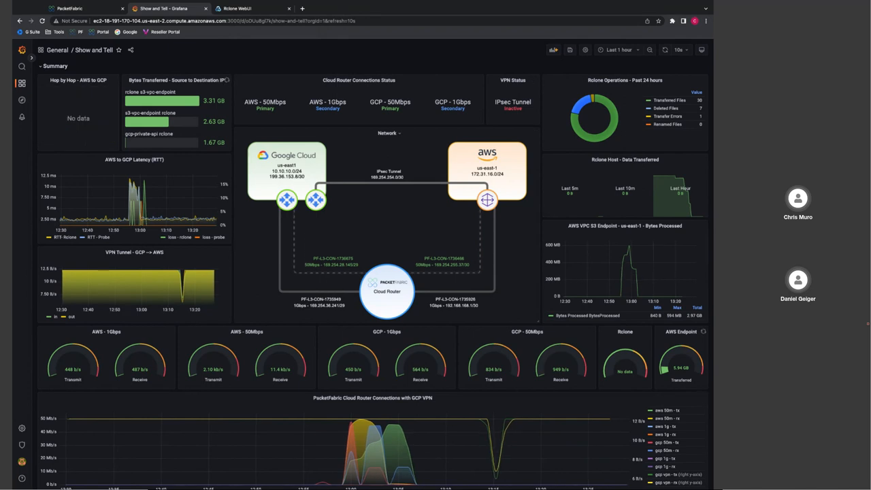
pyautogui.moveTo(312, 293)
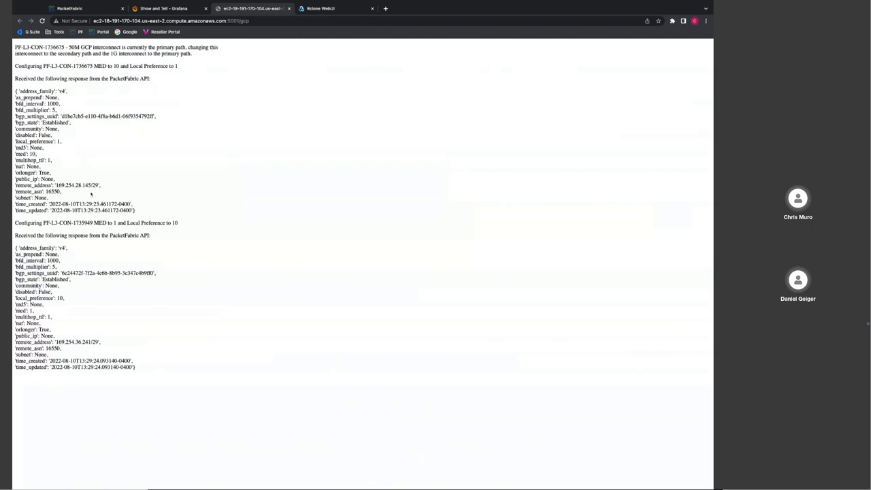
pyautogui.moveTo(114, 224)
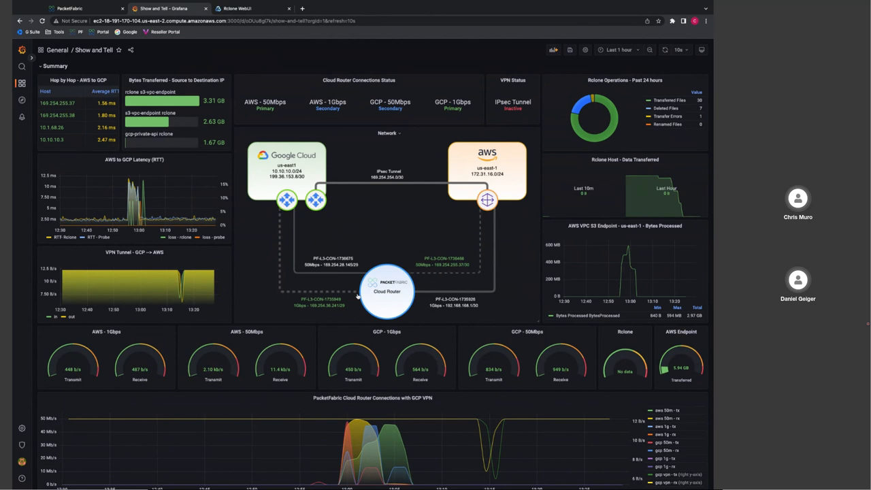
pyautogui.moveTo(446, 265)
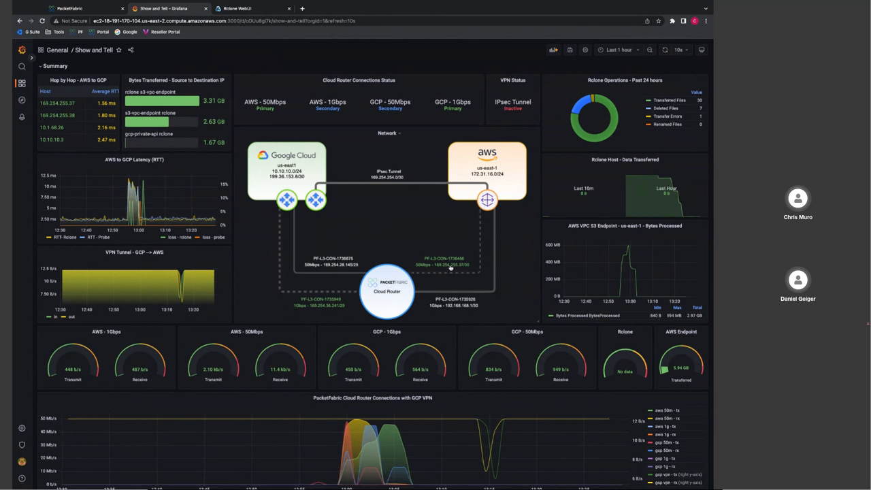
pyautogui.click(252, 8)
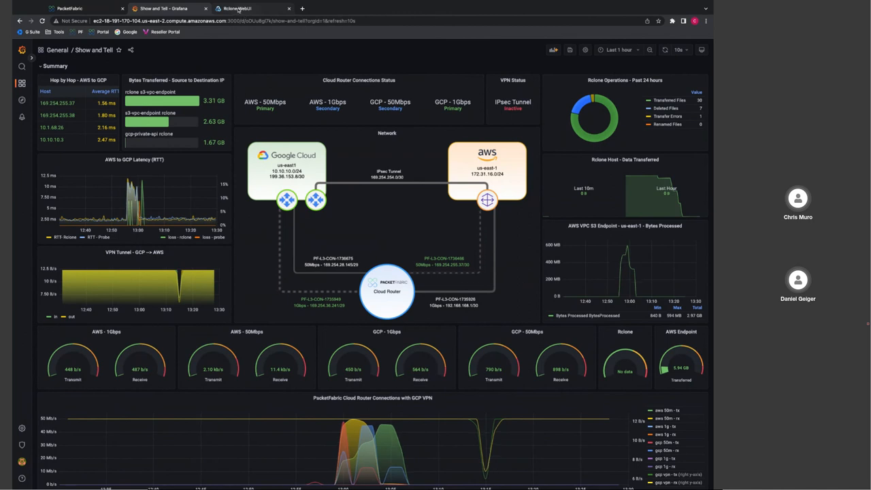
# Refresh the Rclone explorer panes so the middle bucket lists the new 20.84 MB file
pyautogui.click(247, 9)
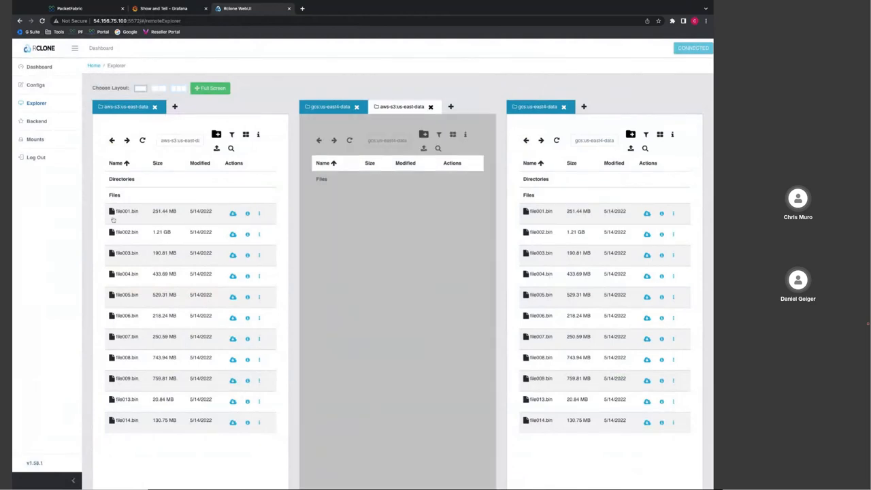
pyautogui.click(233, 212)
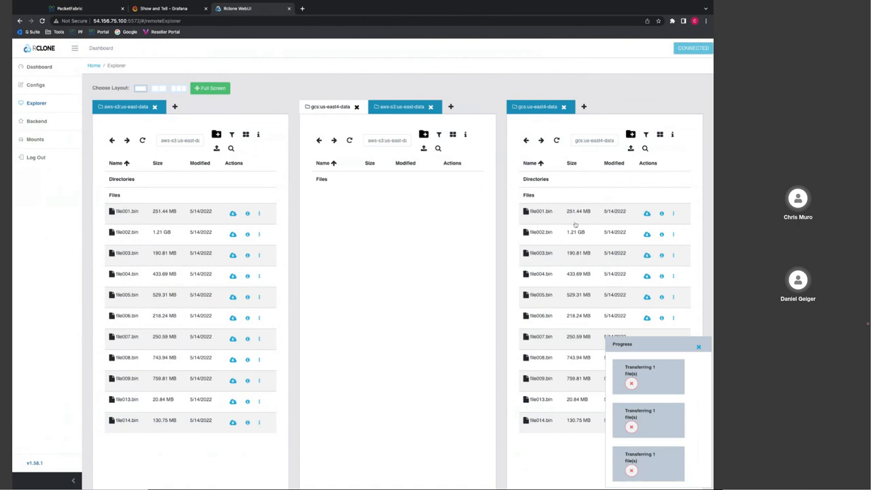
pyautogui.moveTo(588, 217)
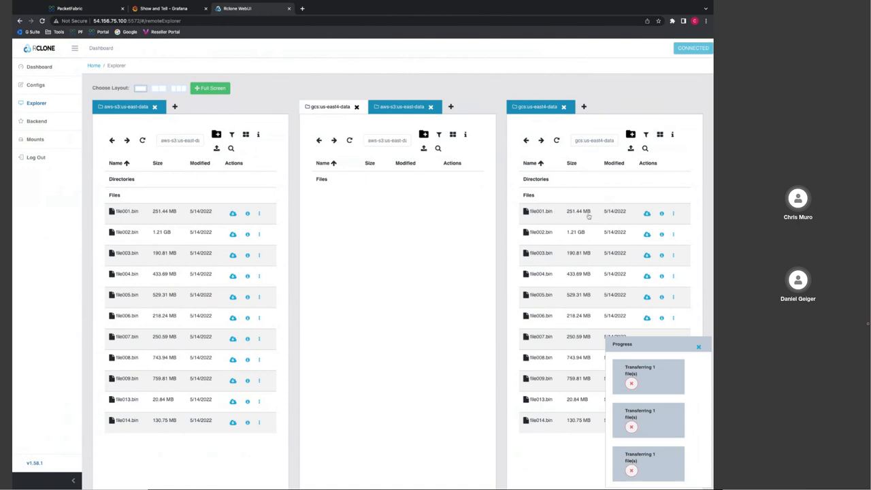
pyautogui.click(647, 212)
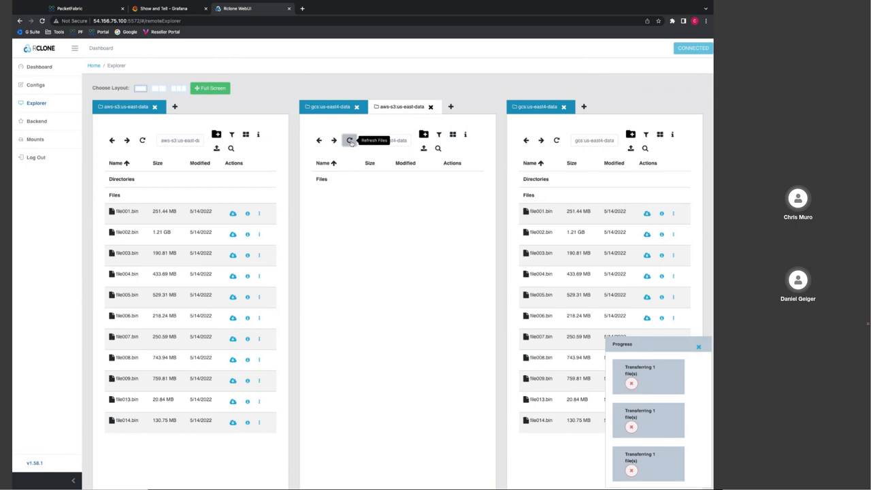
pyautogui.moveTo(424, 117)
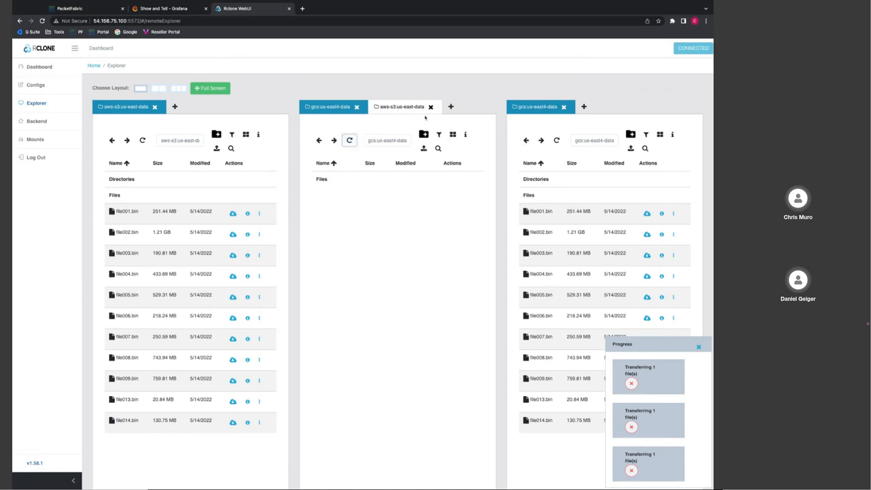
pyautogui.moveTo(427, 118)
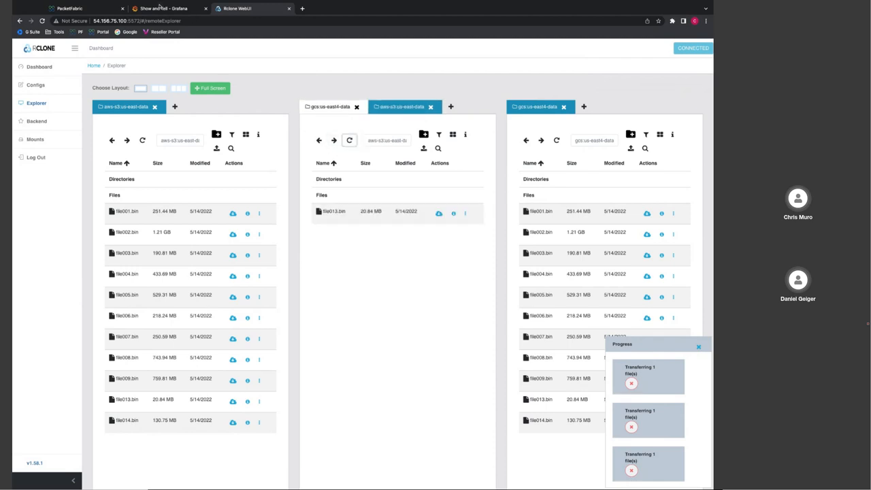
# Return to the Grafana dashboard showing traffic peaks on the Cloud Router graph
pyautogui.click(156, 8)
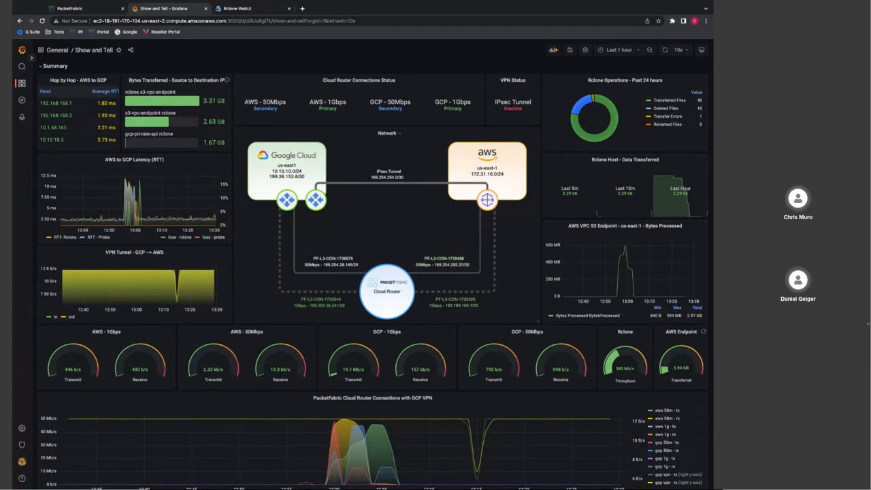
pyautogui.moveTo(484, 310)
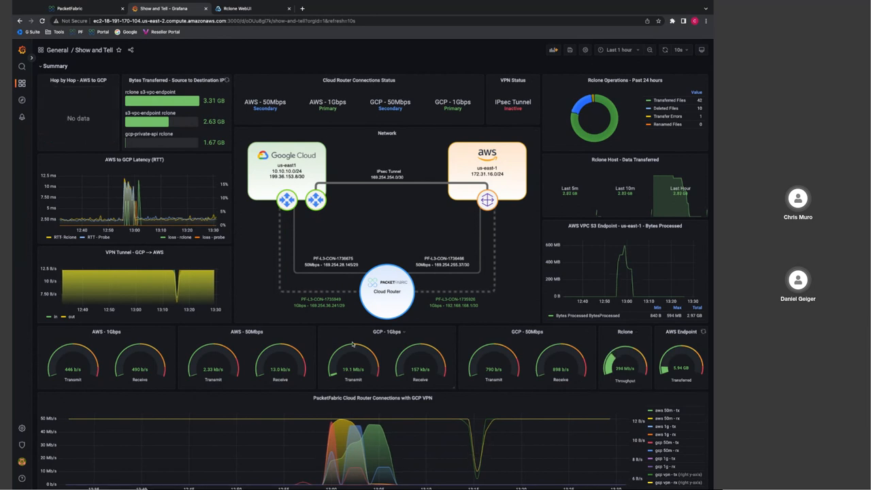
pyautogui.moveTo(384, 361)
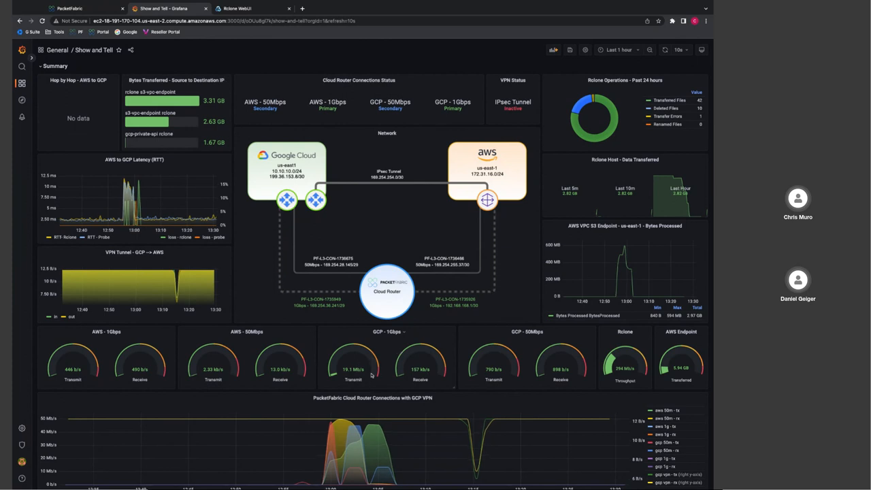
pyautogui.moveTo(474, 394)
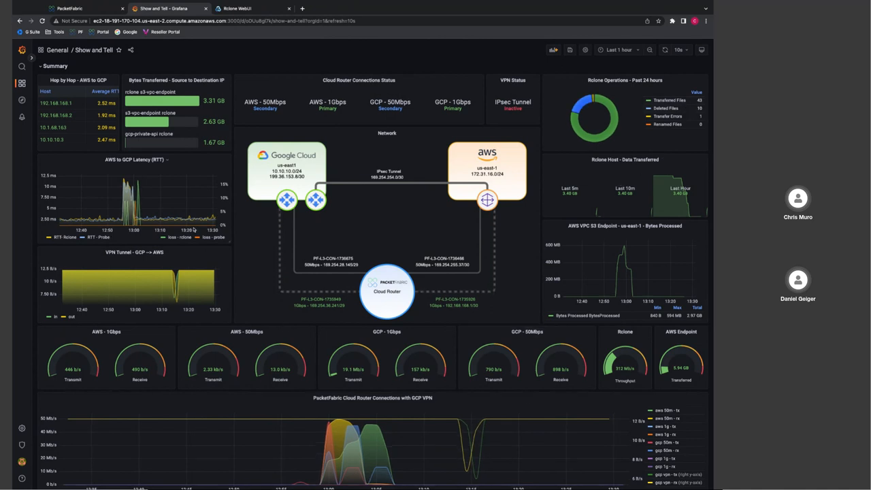
pyautogui.moveTo(196, 229)
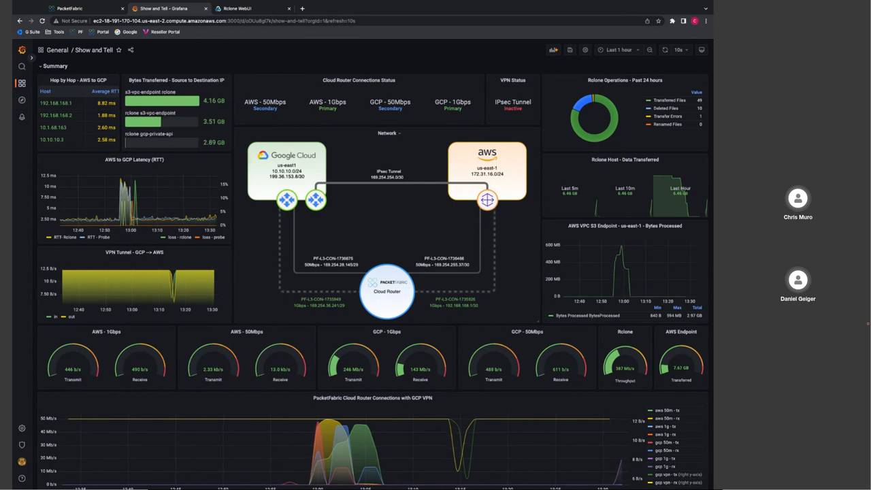
pyautogui.moveTo(462, 253)
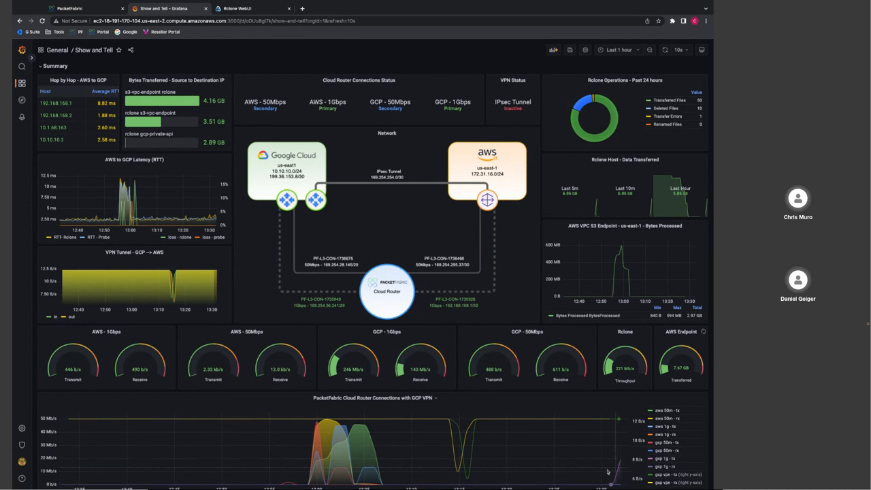
pyautogui.moveTo(430, 313)
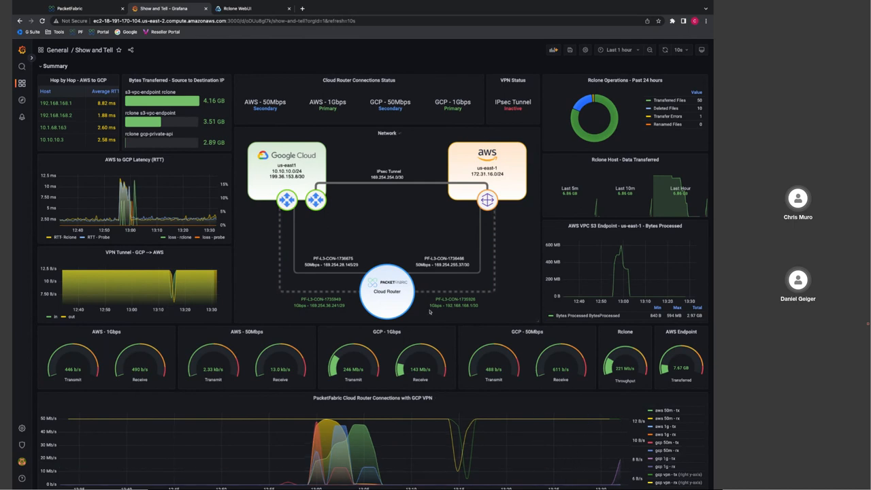